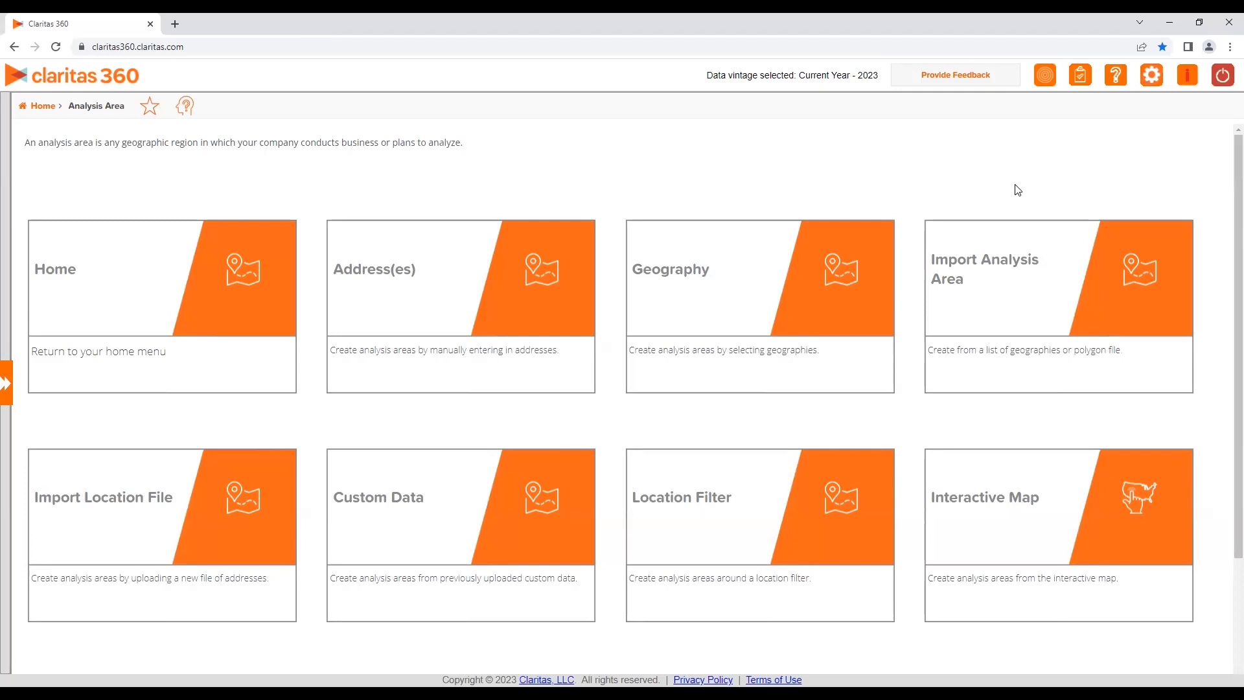
{"action": "mouse_move", "coordinate": [996, 287]}
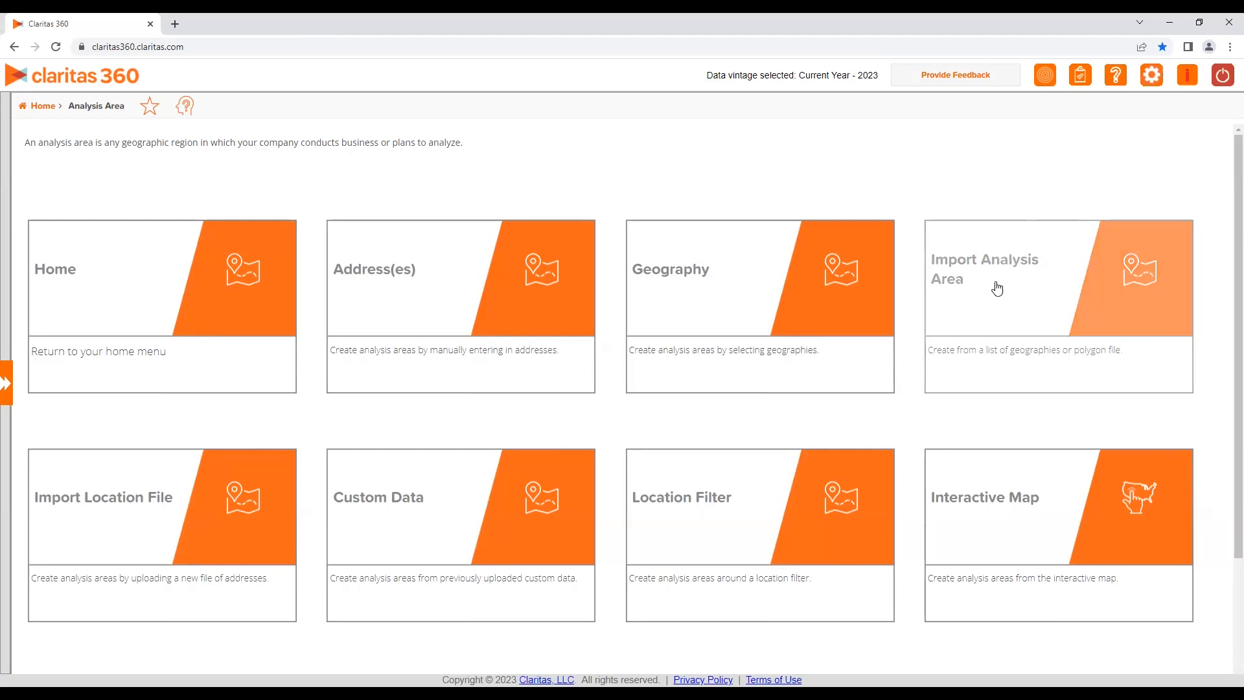
- Start an analysis area import and upload Geography File.csv as the geography file
{"action": "left_click", "coordinate": [983, 269]}
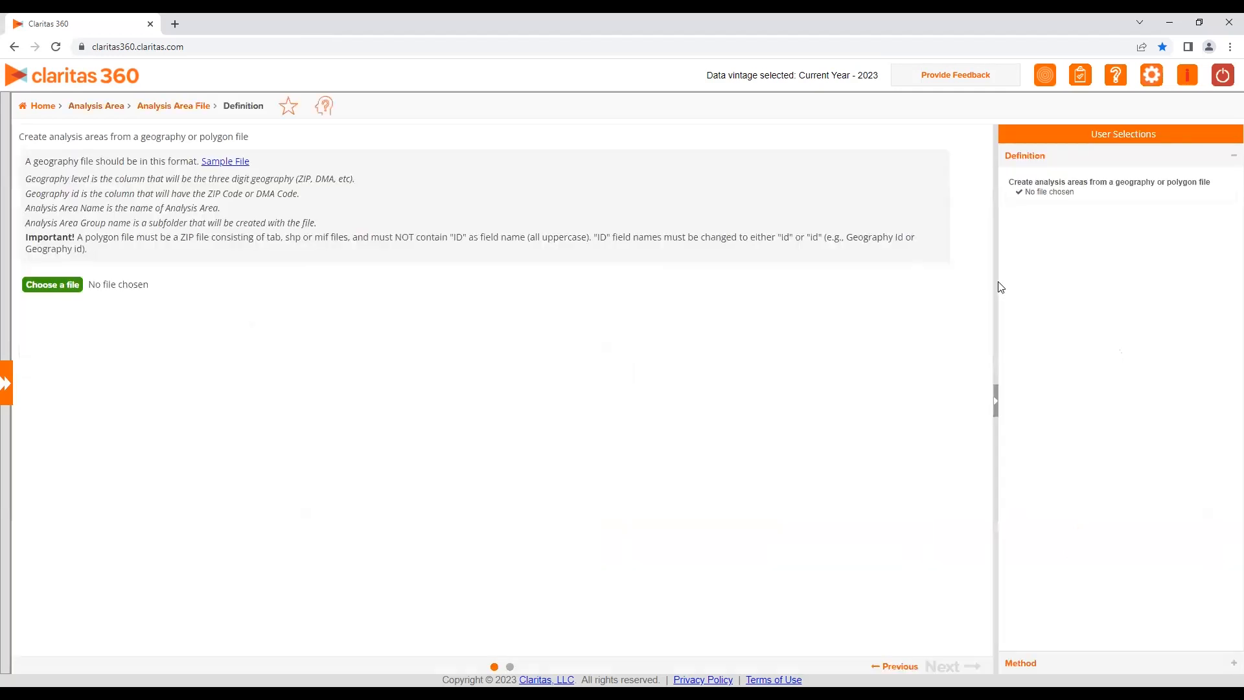
{"action": "mouse_move", "coordinate": [248, 279]}
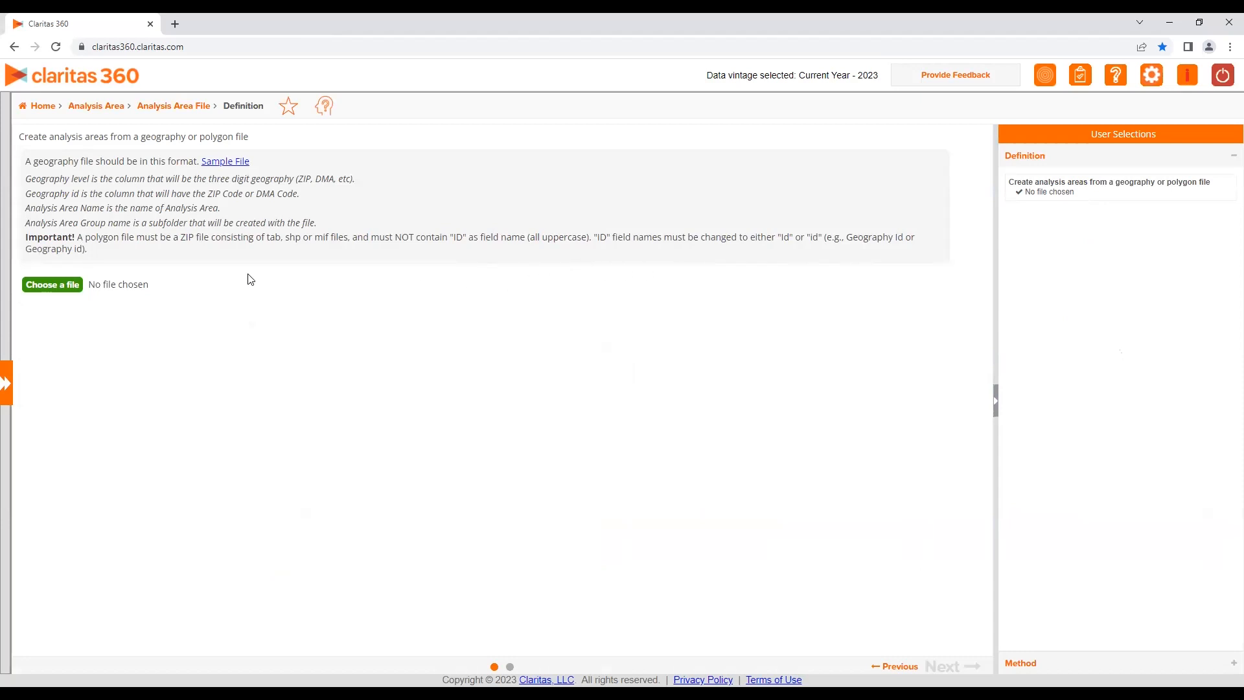
{"action": "mouse_move", "coordinate": [77, 301]}
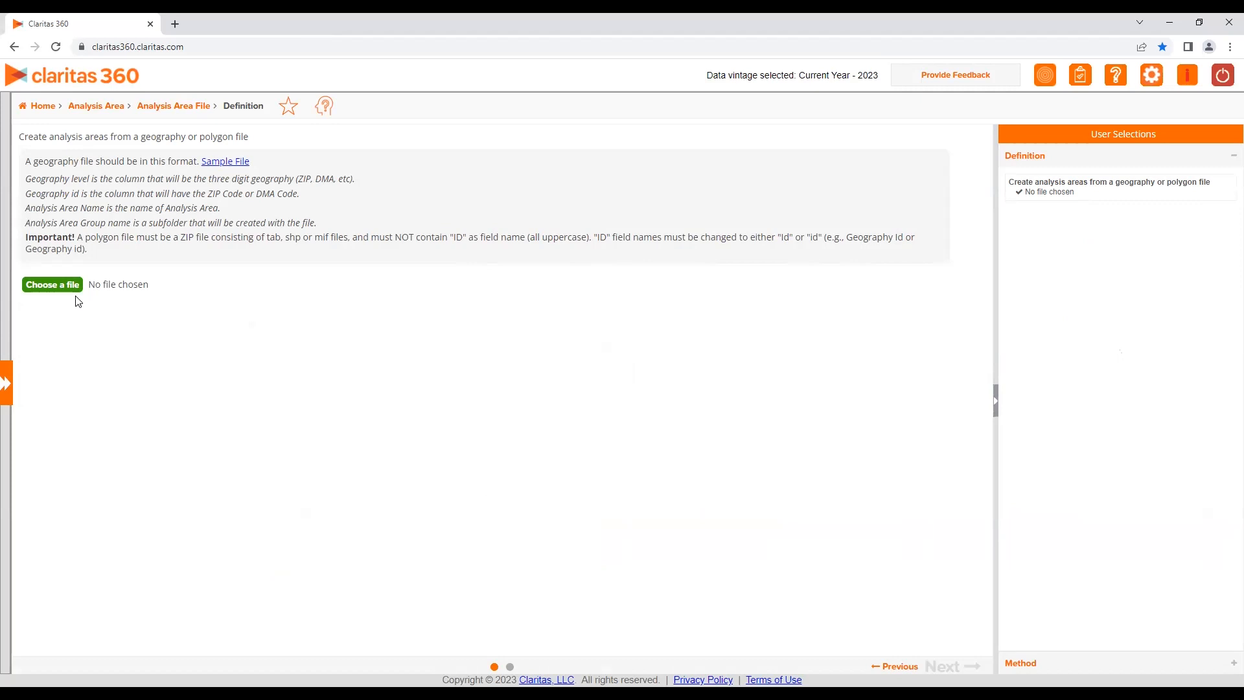
{"action": "mouse_move", "coordinate": [63, 284]}
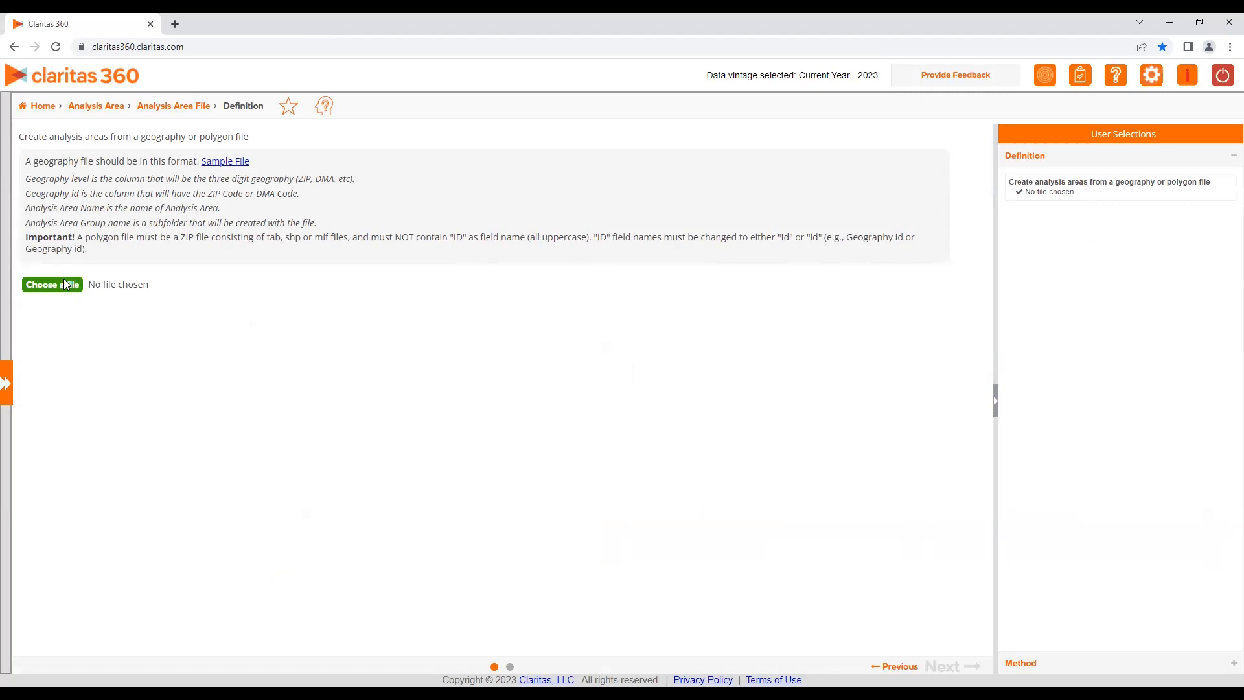
{"action": "left_click", "coordinate": [53, 284]}
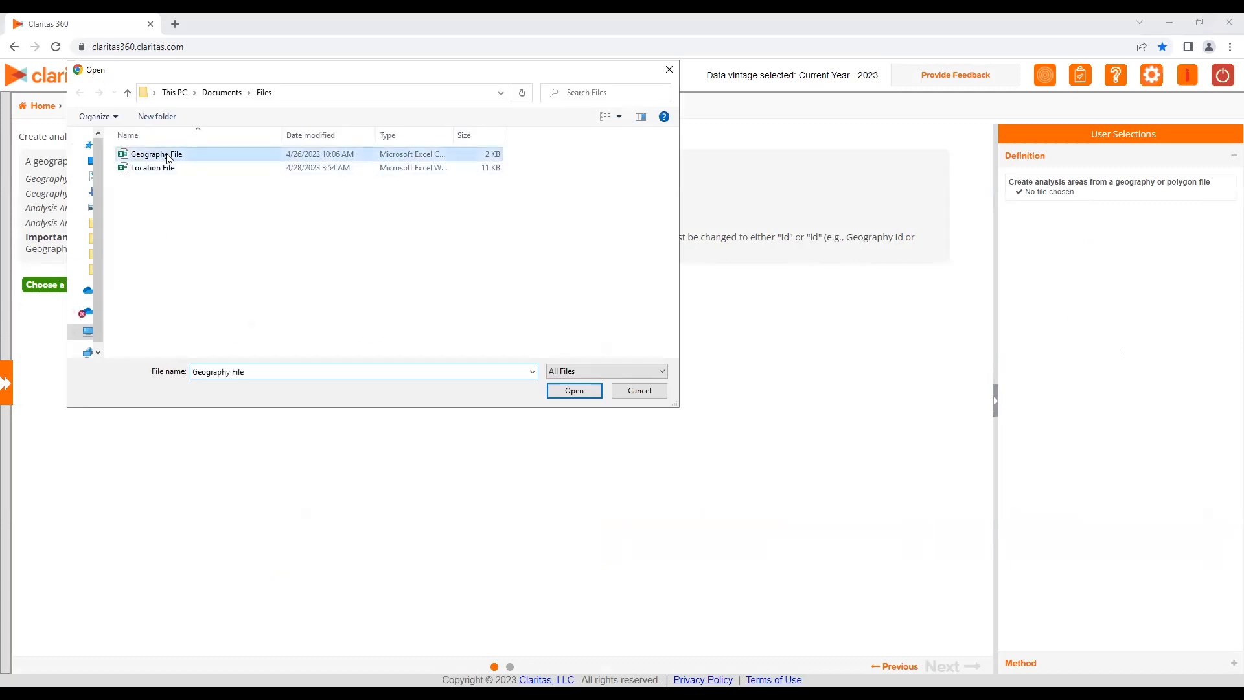
{"action": "left_click", "coordinate": [572, 389]}
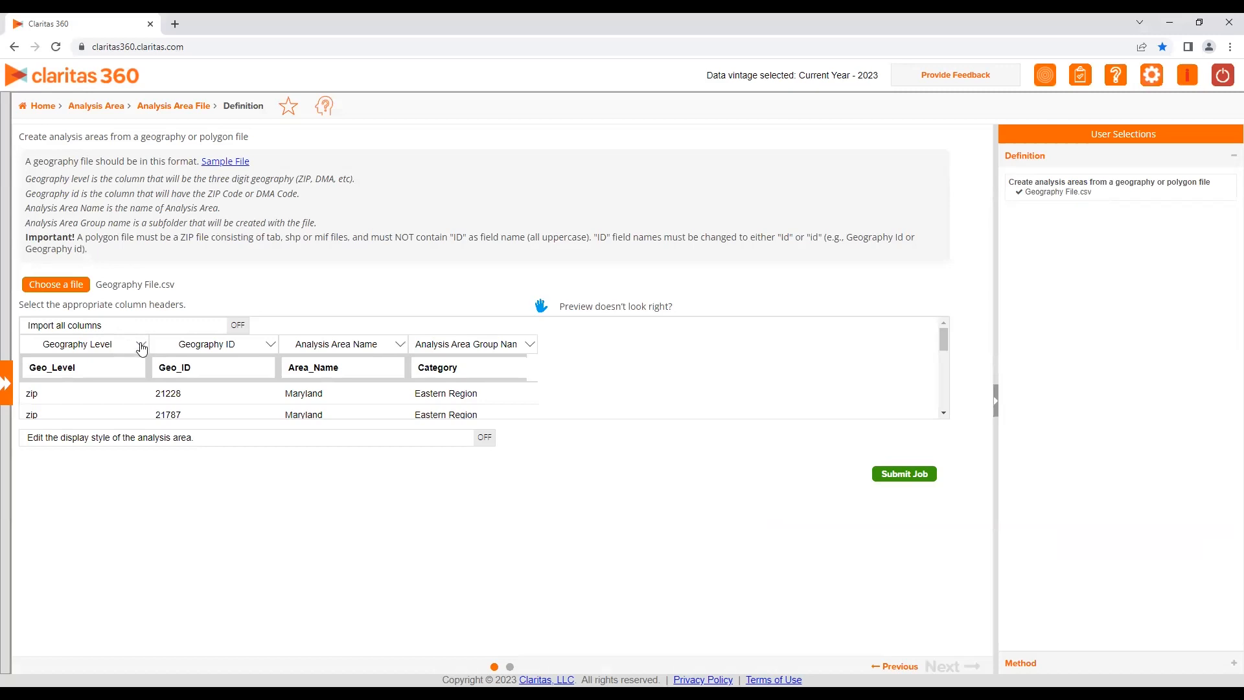
{"action": "mouse_move", "coordinate": [270, 347]}
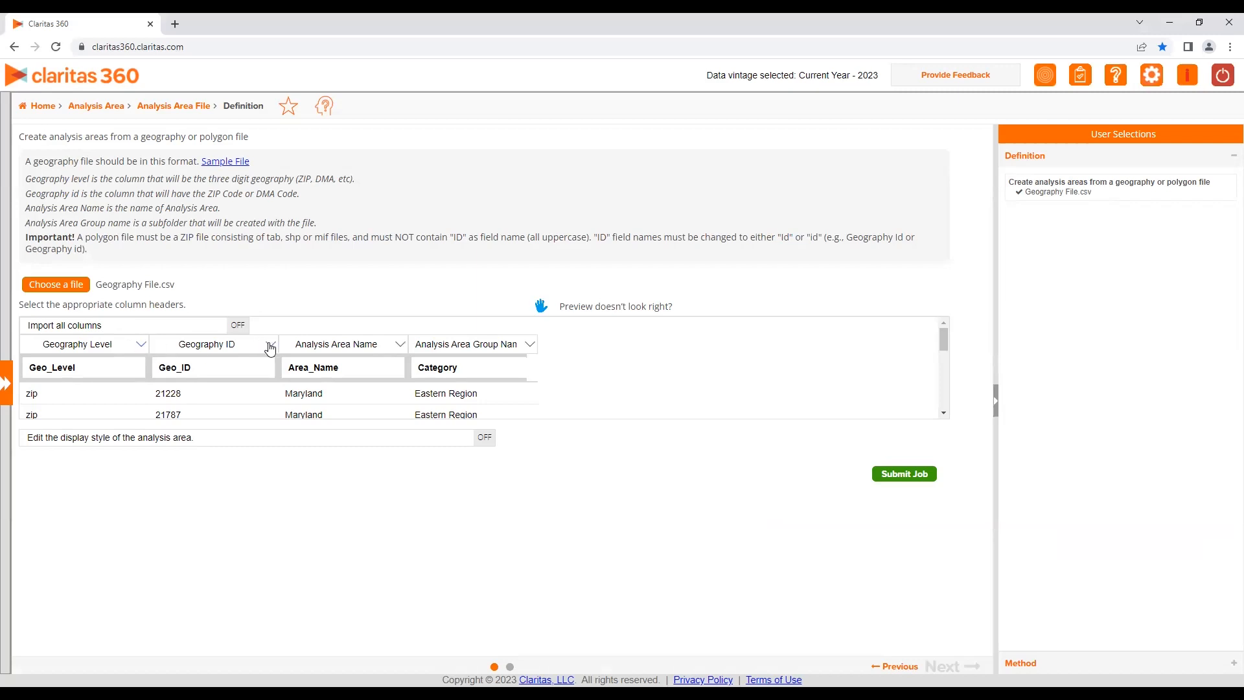
{"action": "mouse_move", "coordinate": [403, 350]}
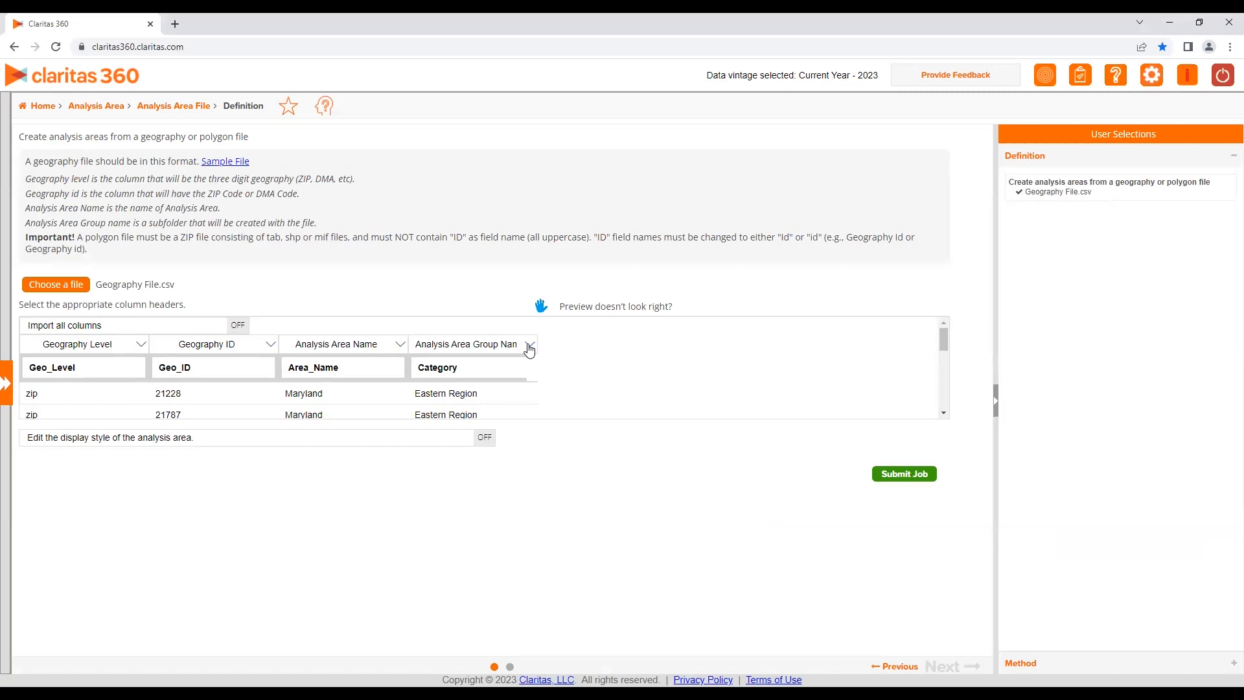
{"action": "mouse_move", "coordinate": [523, 368]}
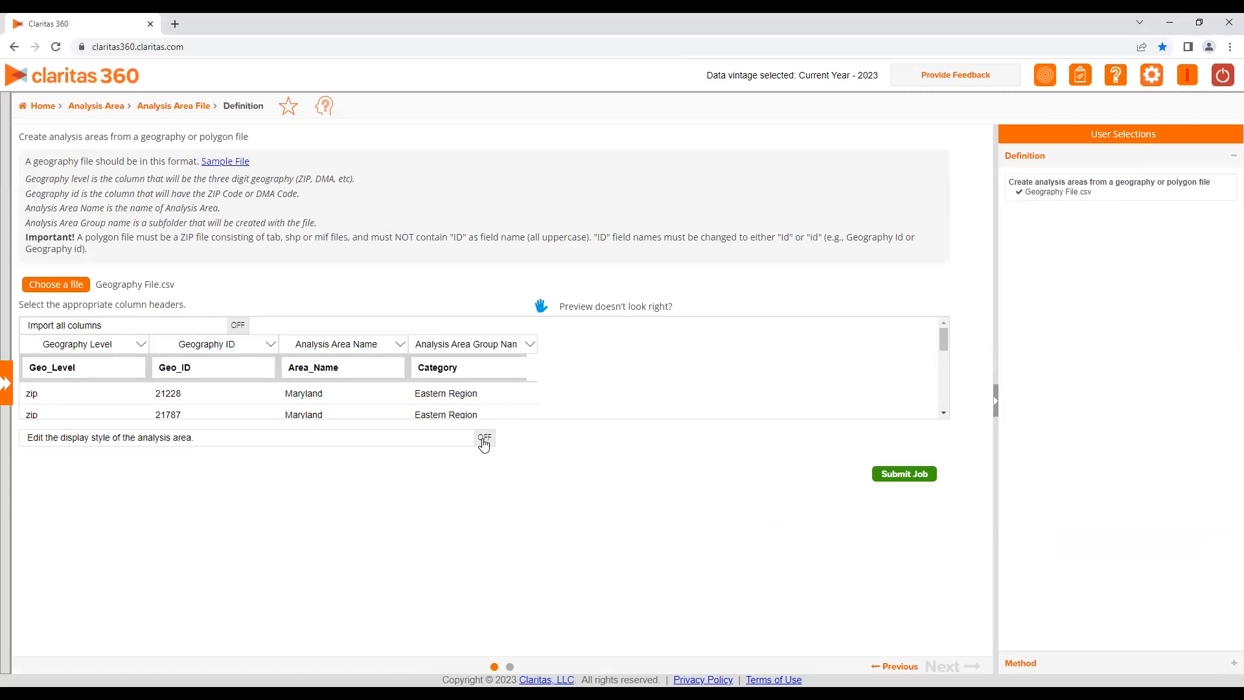
- Turn on display-style editing with no border or fill colours, and submit the import job
{"action": "left_click", "coordinate": [484, 437]}
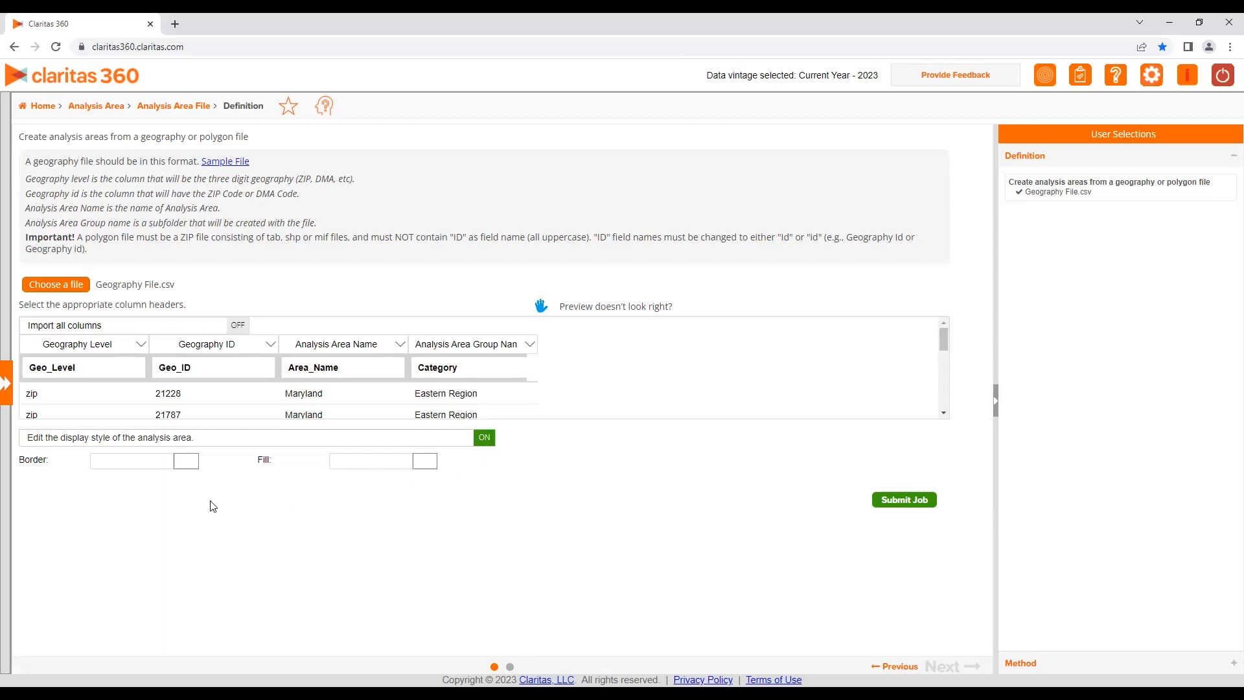
{"action": "left_click", "coordinate": [425, 461]}
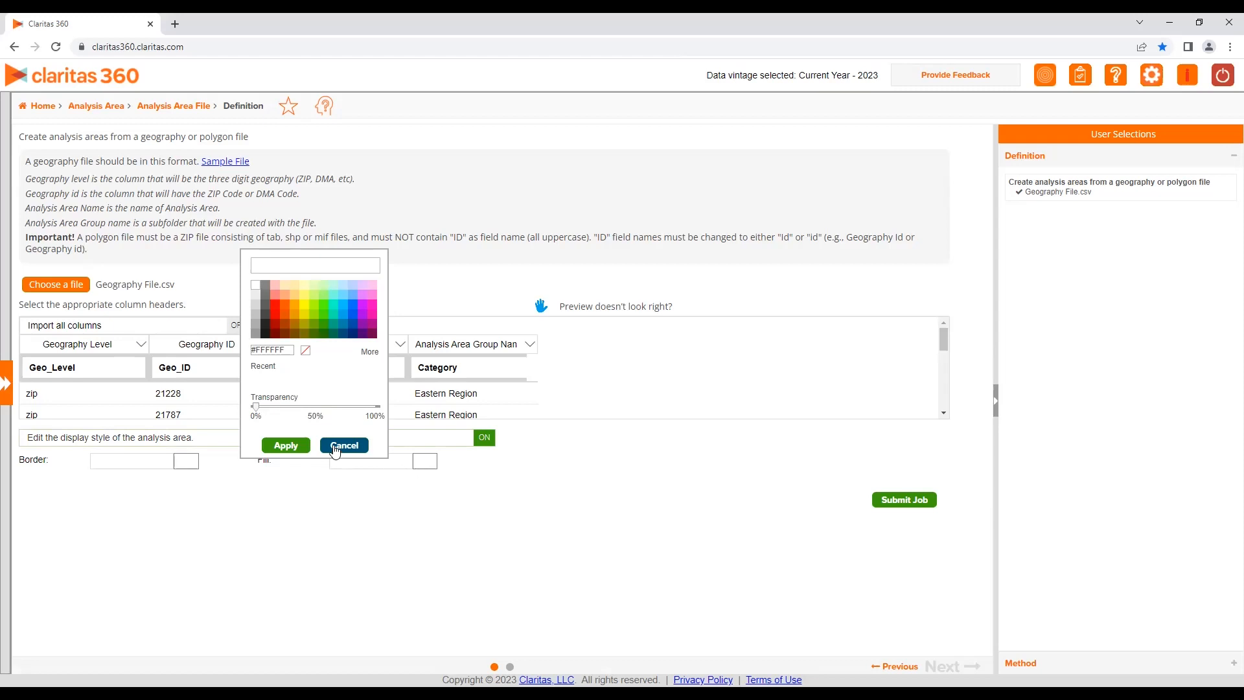
{"action": "left_click", "coordinate": [344, 445]}
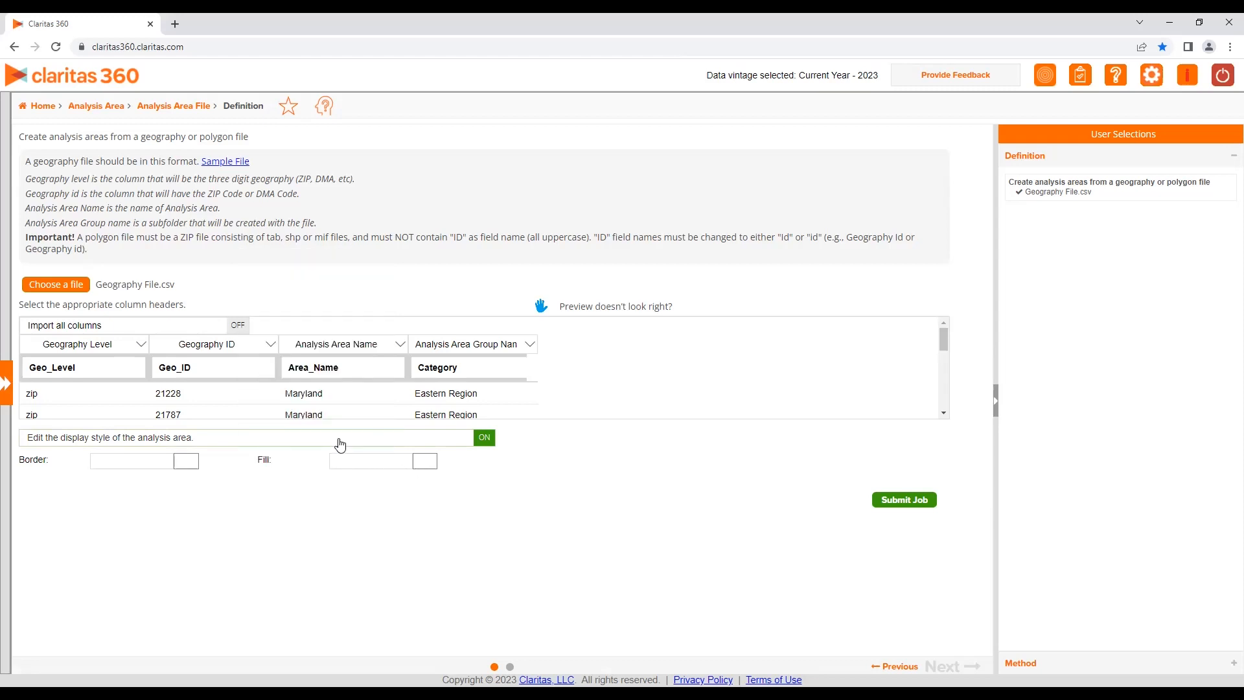
{"action": "mouse_move", "coordinate": [723, 509]}
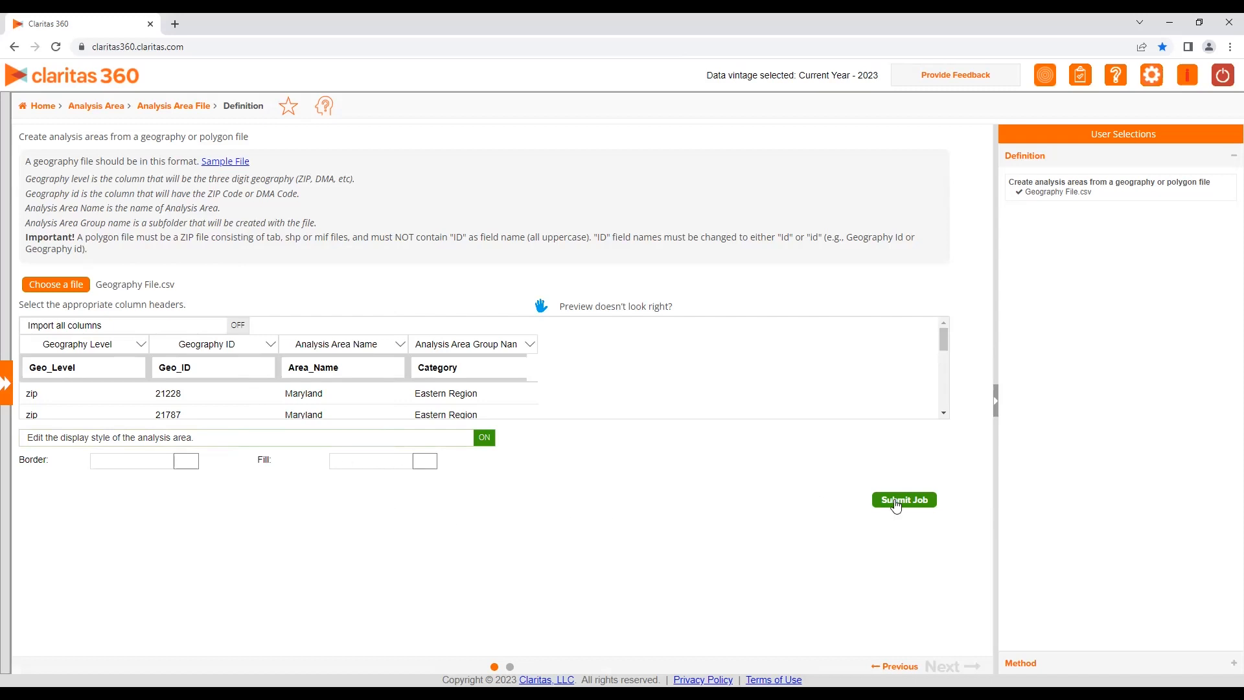
{"action": "left_click", "coordinate": [904, 499]}
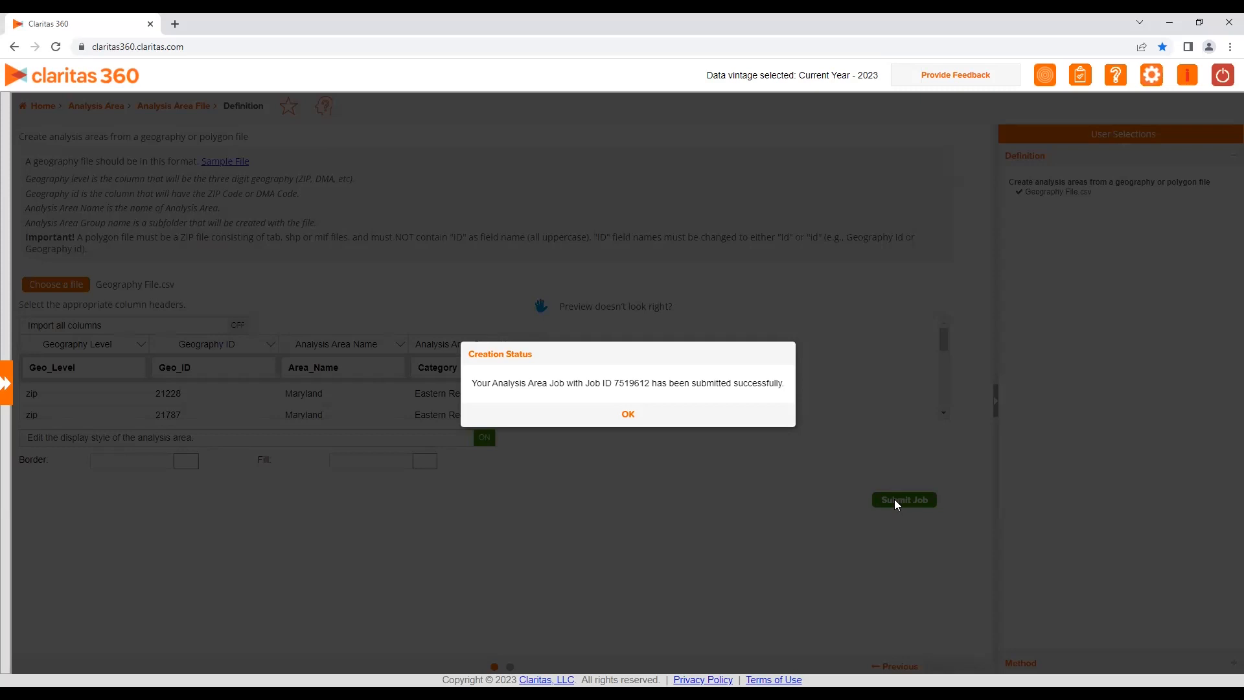
{"action": "mouse_move", "coordinate": [783, 81]}
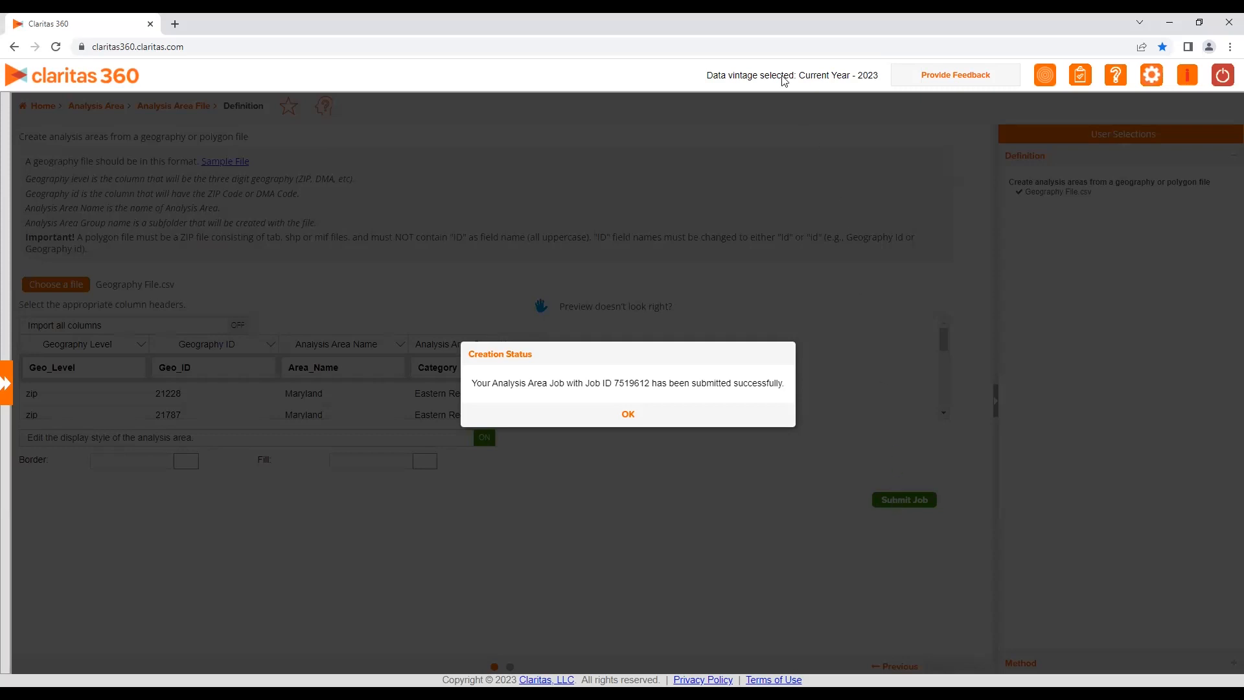